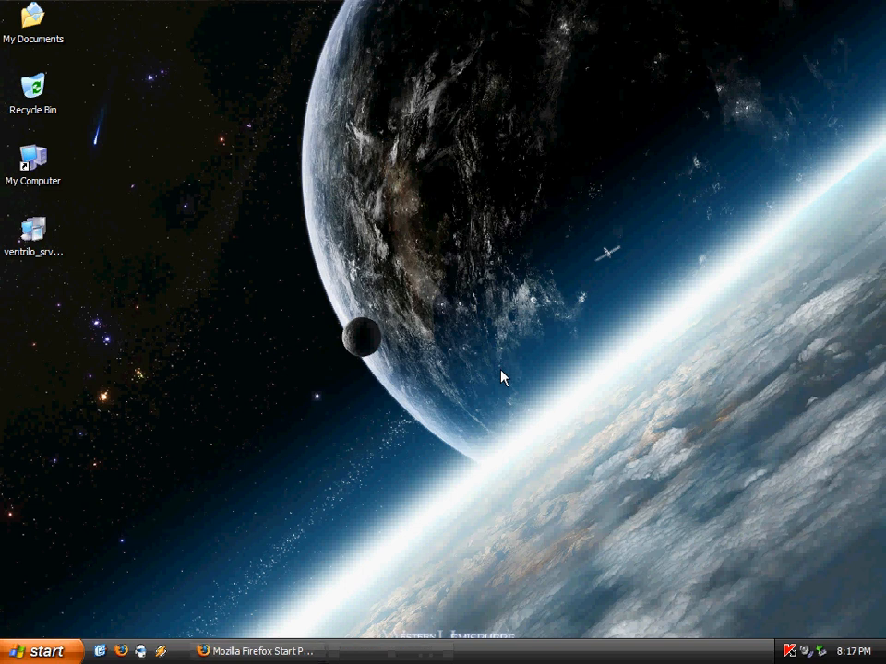
{"action": "mouse_move", "coordinate": [498, 410]}
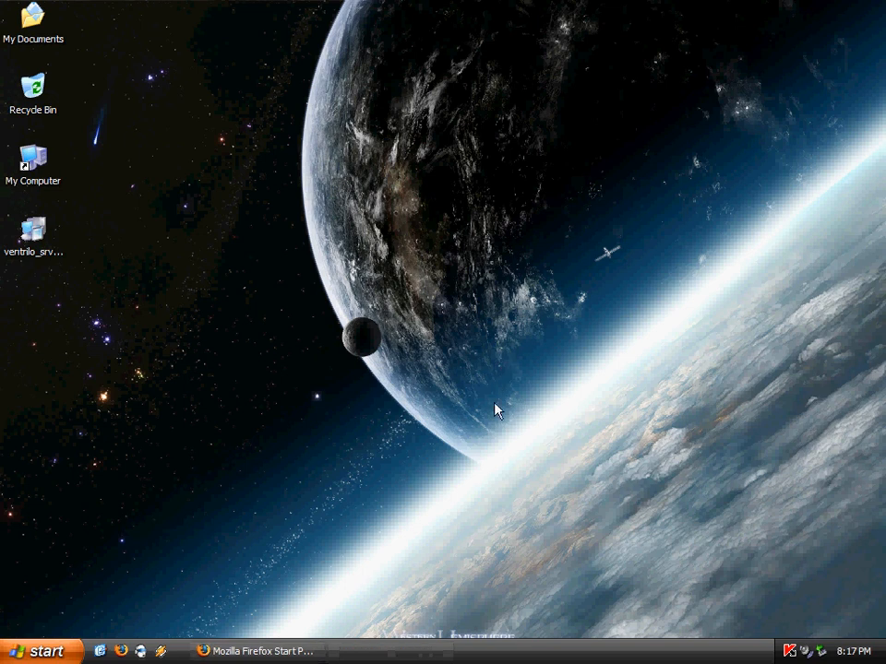
{"action": "mouse_move", "coordinate": [526, 300]}
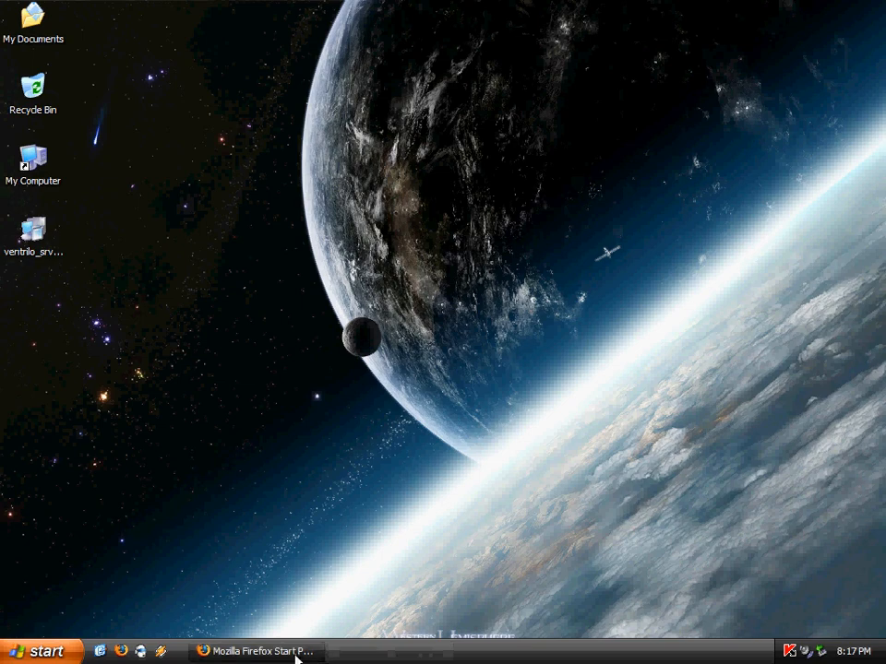
{"action": "left_click", "coordinate": [260, 652]}
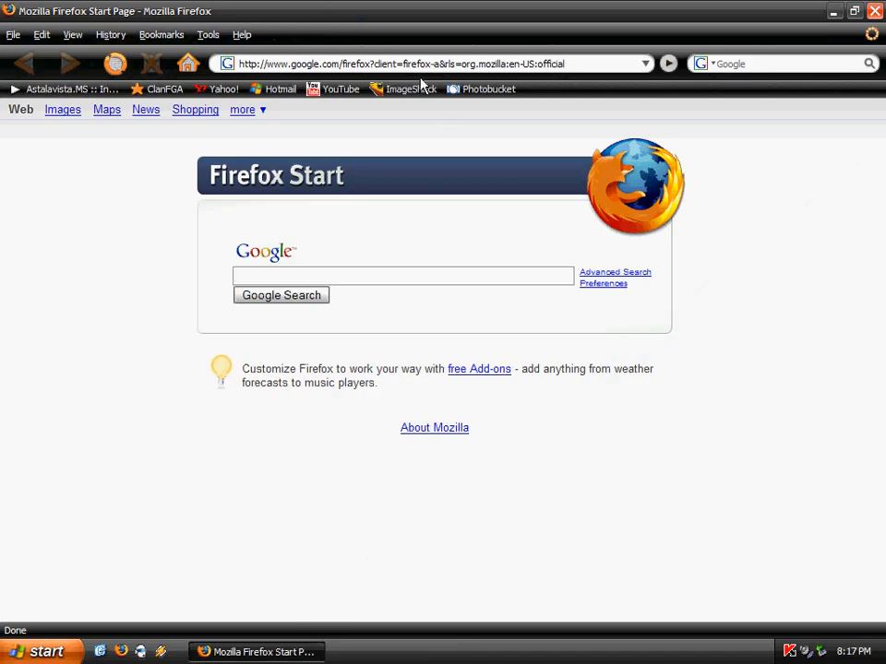
{"action": "left_click", "coordinate": [447, 64]}
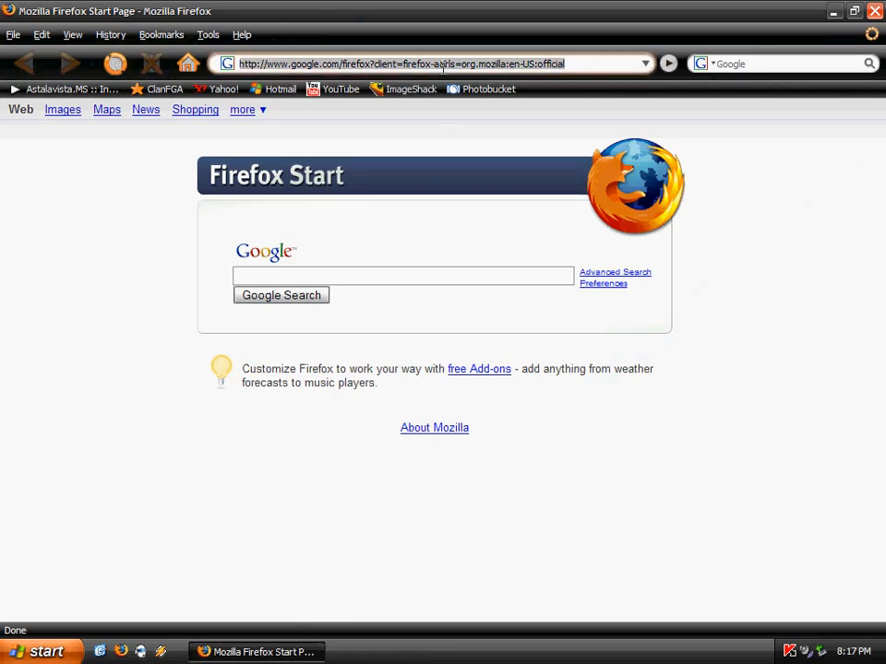
{"action": "type", "text": "www.ve"}
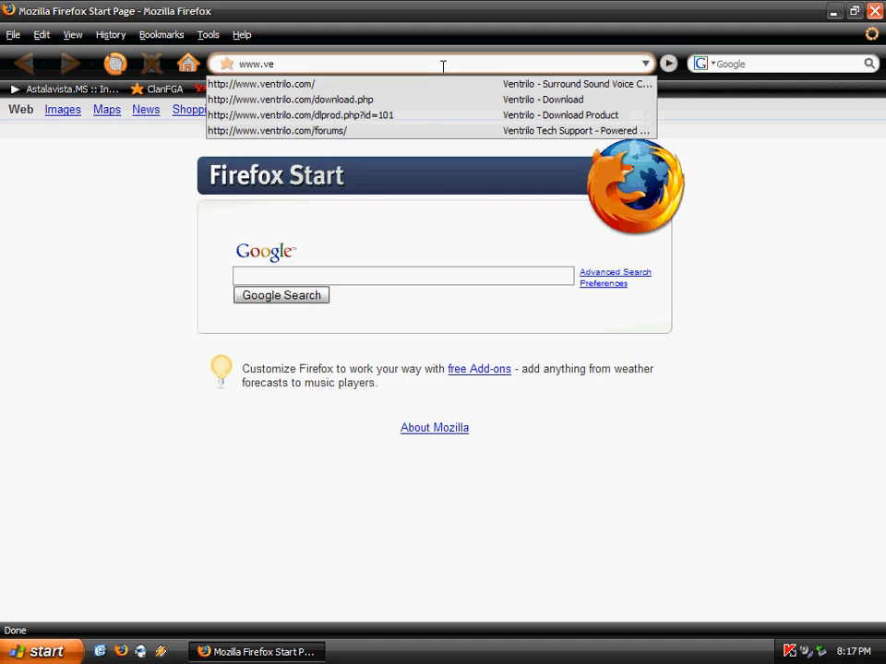
{"action": "left_click", "coordinate": [277, 84]}
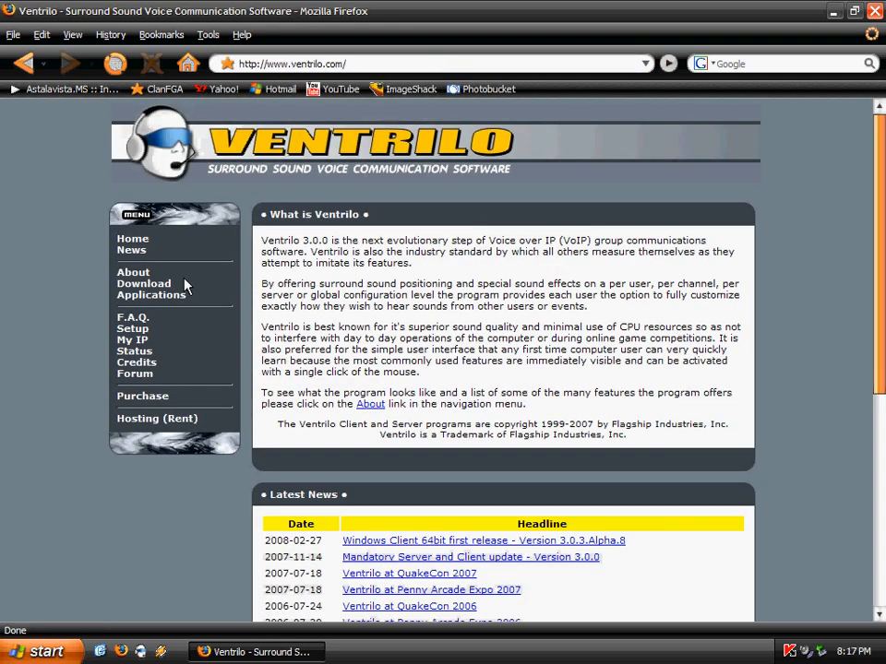
{"action": "left_click", "coordinate": [143, 283]}
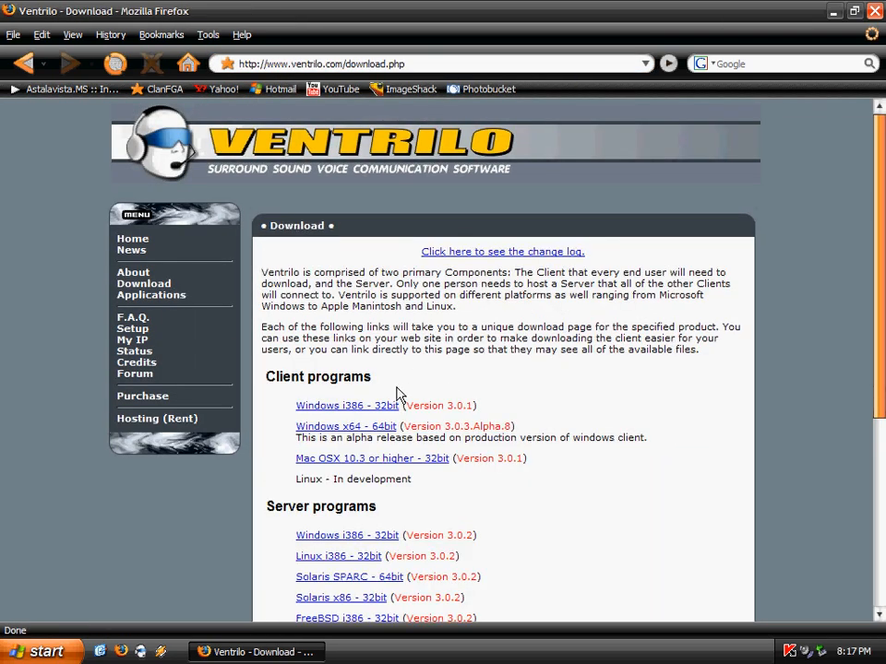
{"action": "scroll", "scroll_direction": "down", "scroll_amount": 3}
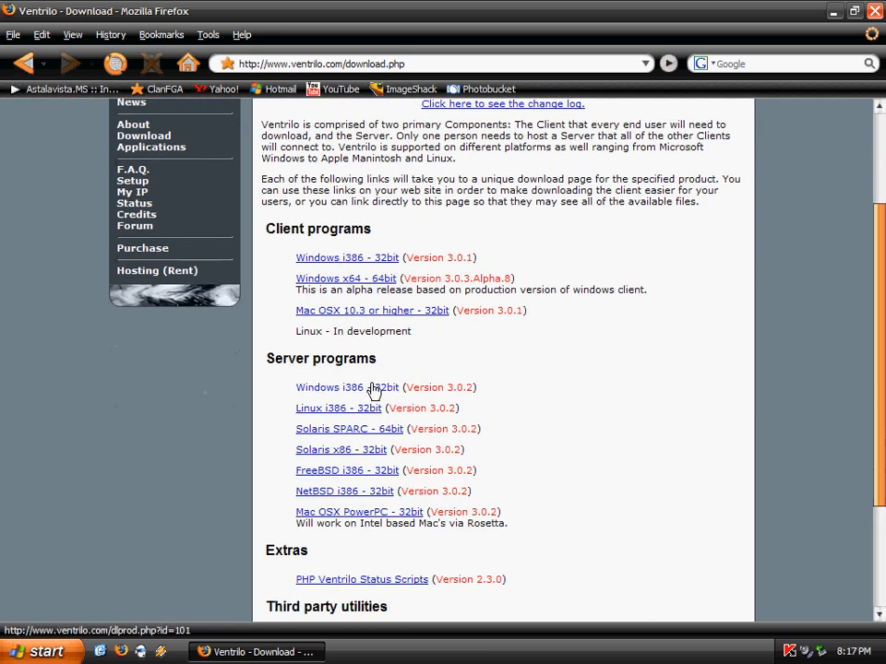
{"action": "mouse_move", "coordinate": [365, 397]}
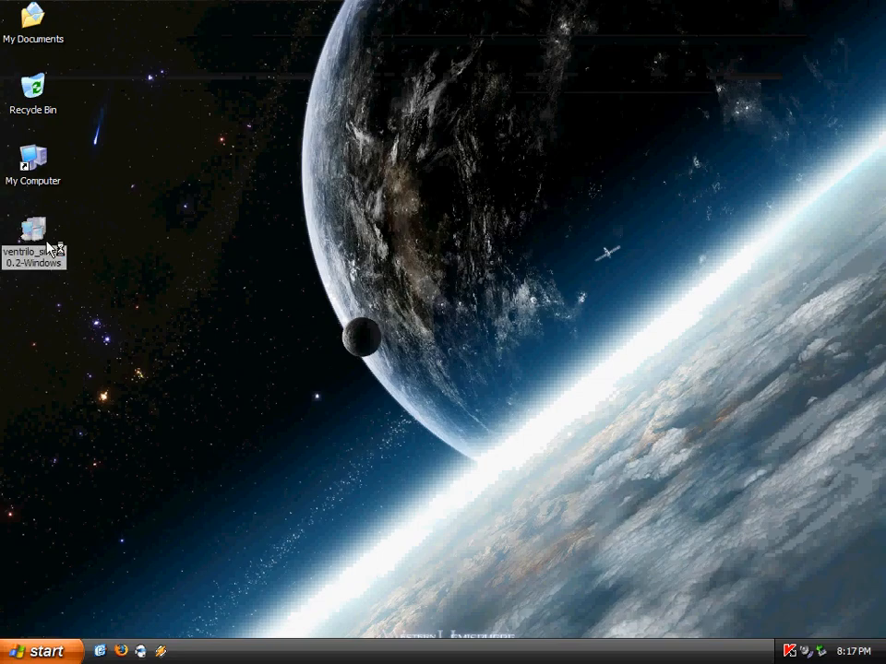
Step: Run the ventrilo_srv installer, accept the license, install, and finish setup
{"action": "double_click", "coordinate": [34, 226]}
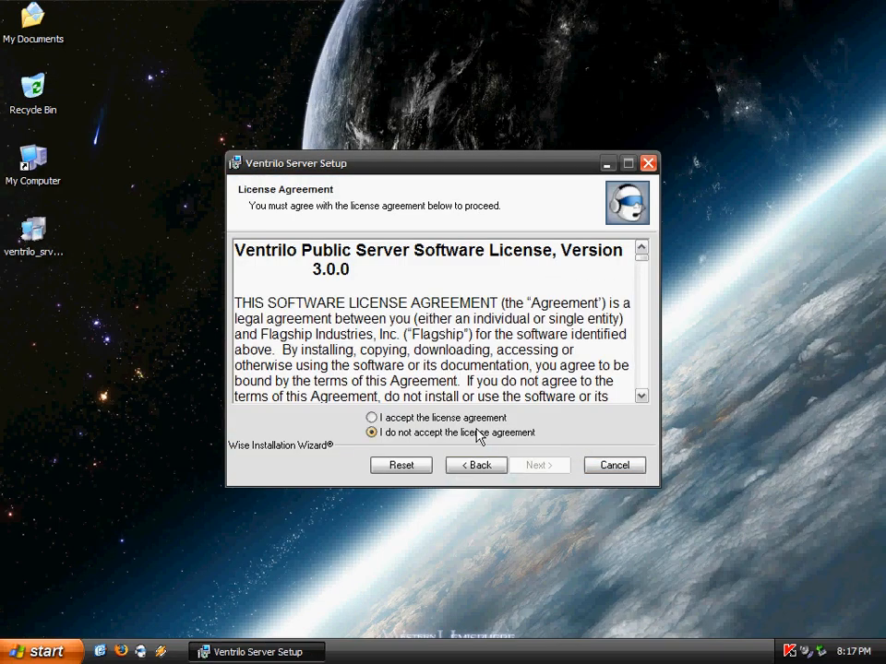
{"action": "left_click", "coordinate": [539, 464]}
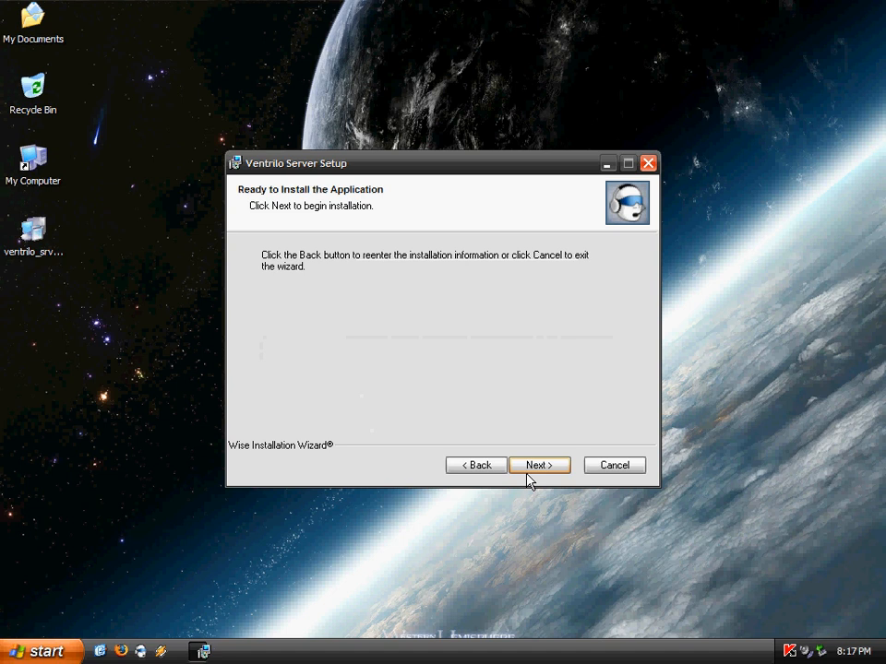
{"action": "left_click", "coordinate": [539, 465]}
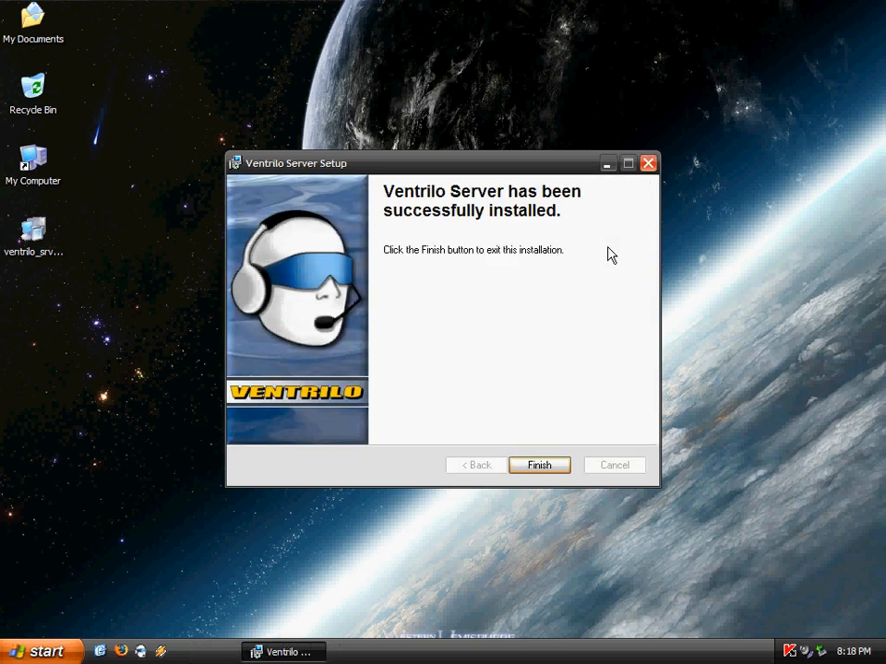
{"action": "left_click", "coordinate": [539, 465]}
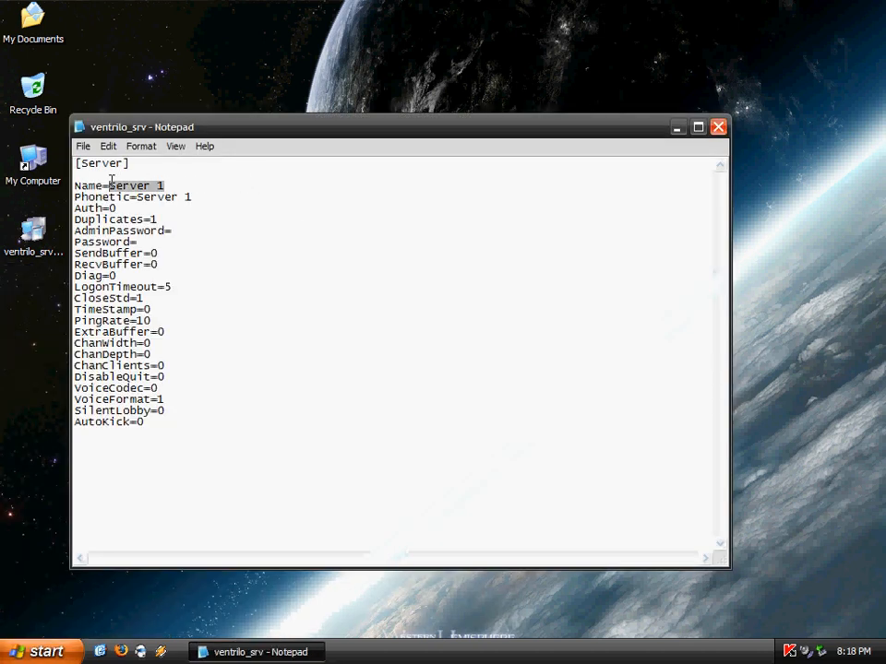
{"action": "left_click", "coordinate": [194, 196]}
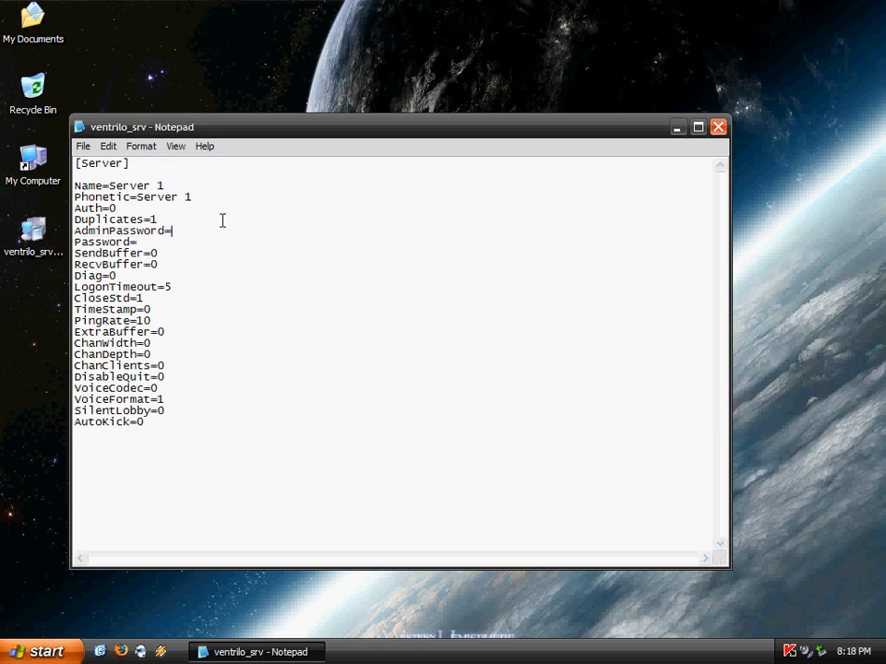
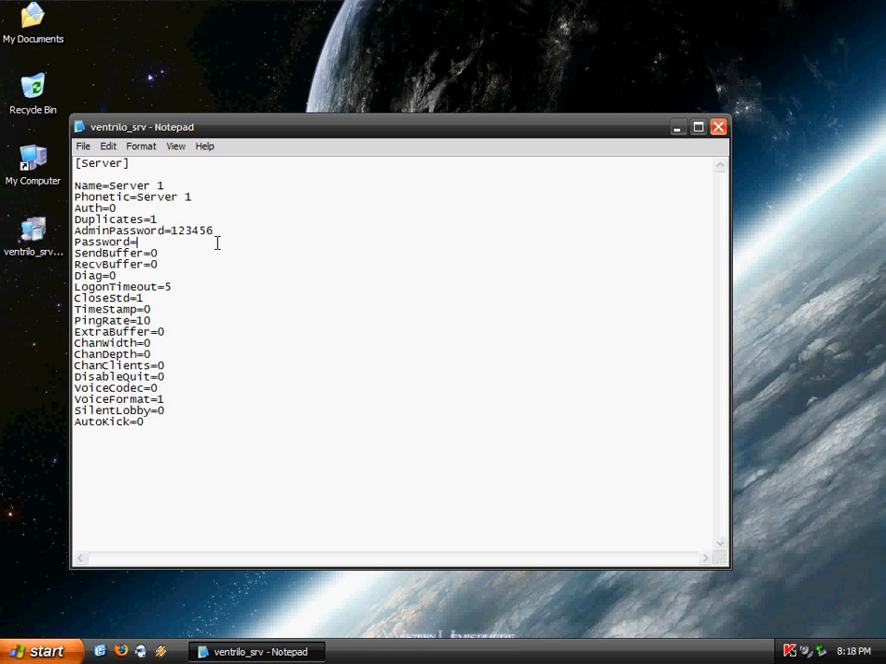
{"action": "triple_click", "coordinate": [143, 231]}
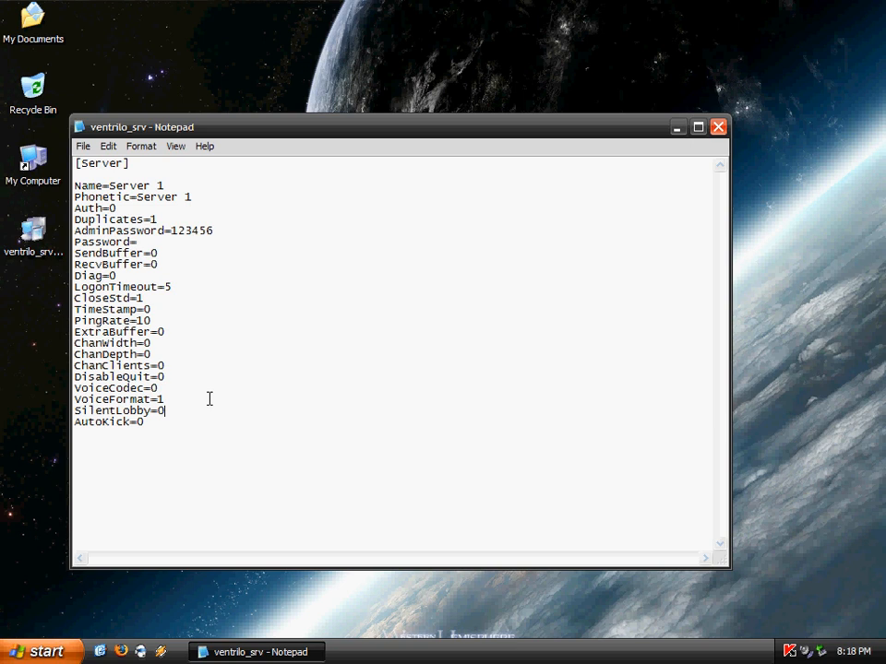
{"action": "mouse_move", "coordinate": [230, 387]}
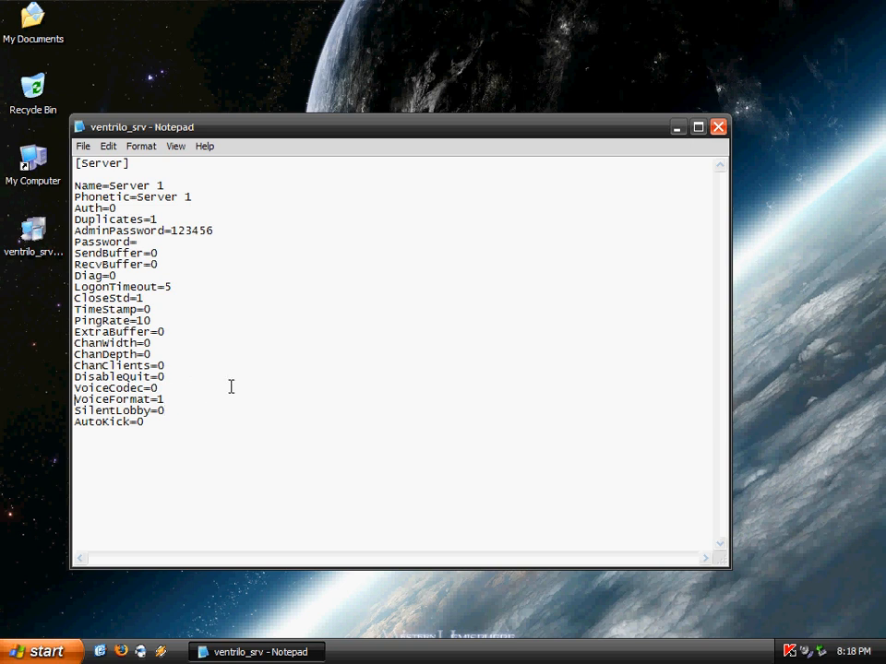
{"action": "left_click", "coordinate": [84, 145]}
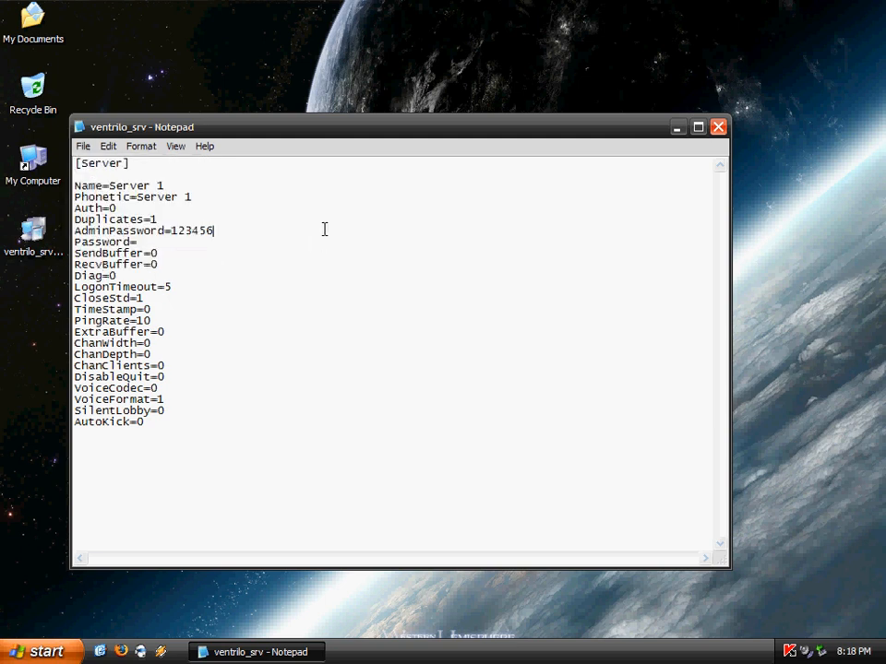
{"action": "left_click", "coordinate": [83, 146]}
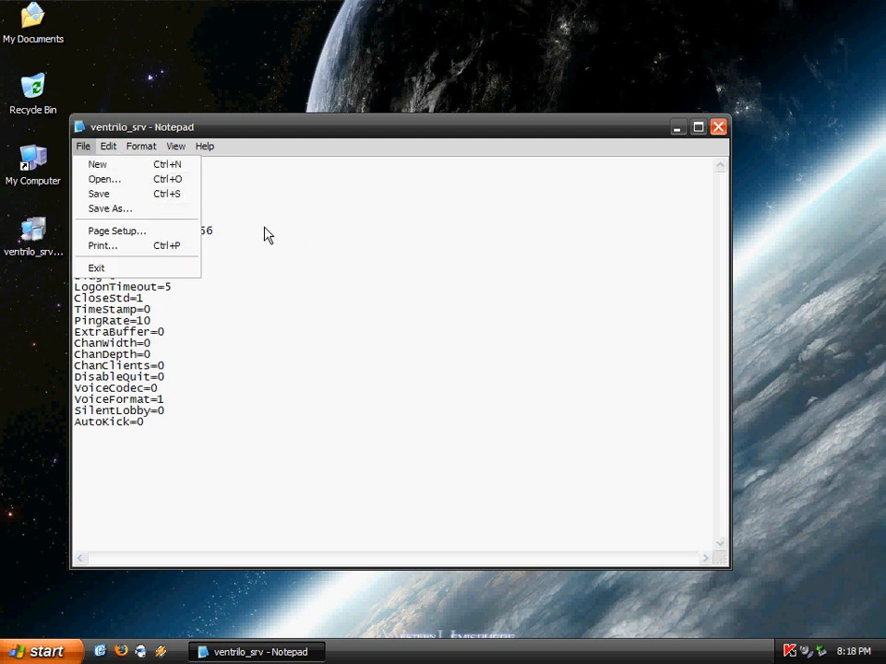
{"action": "left_click", "coordinate": [96, 267]}
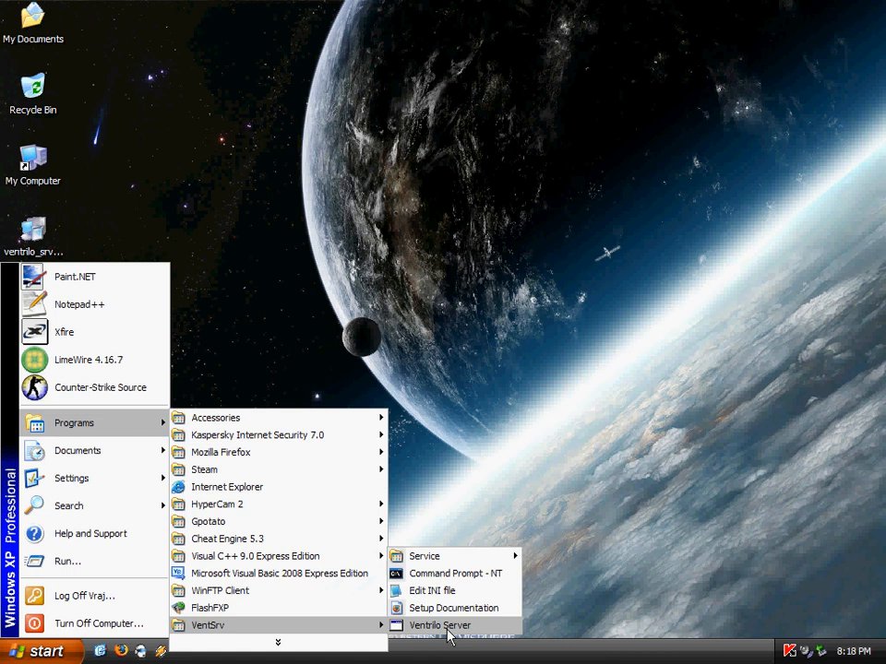
Step: Launch Ventrilo Server from the VentSrv programs and center its console window
{"action": "left_click", "coordinate": [447, 626]}
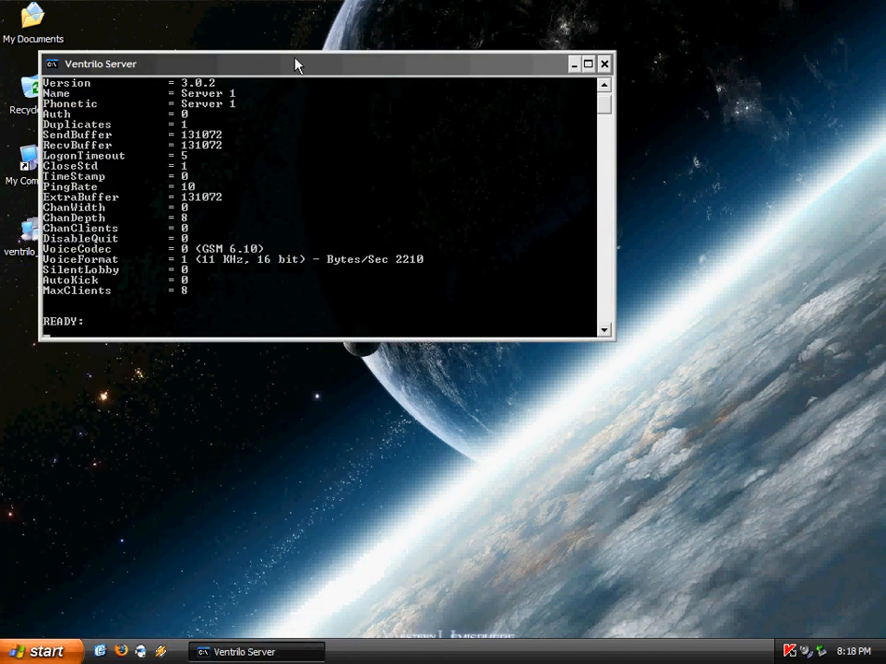
{"action": "left_click_drag", "start_coordinate": [297, 63], "coordinate": [447, 154]}
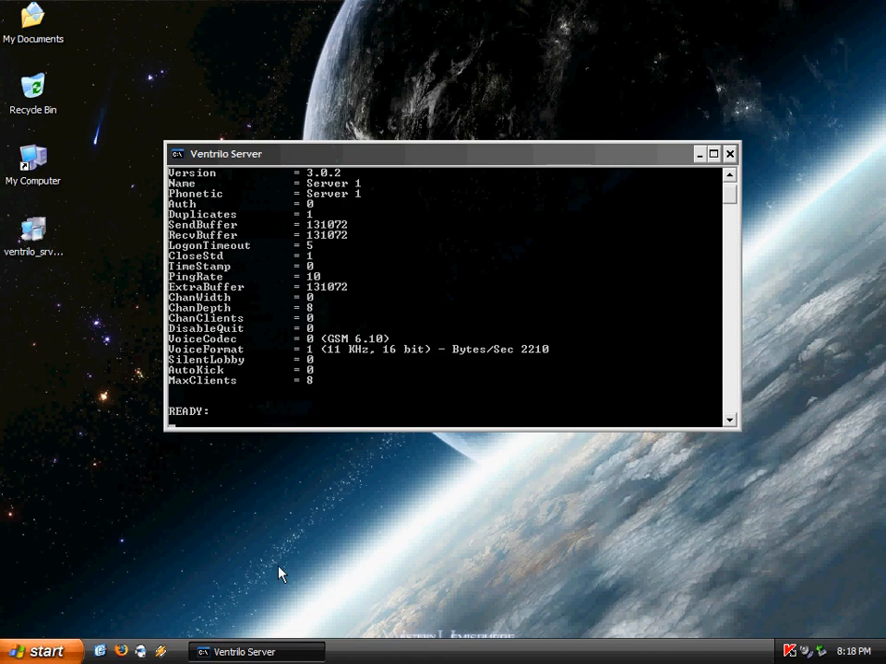
{"action": "mouse_move", "coordinate": [145, 103]}
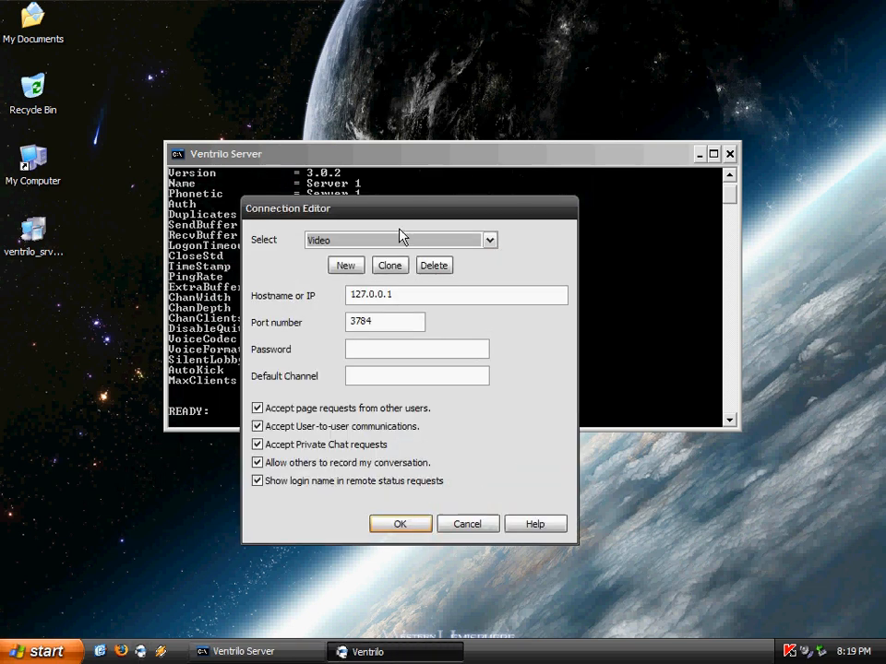
Step: Create a new Video connection entry for 127.0.0.1 port 3784, no password, and connect
{"action": "left_click", "coordinate": [345, 265]}
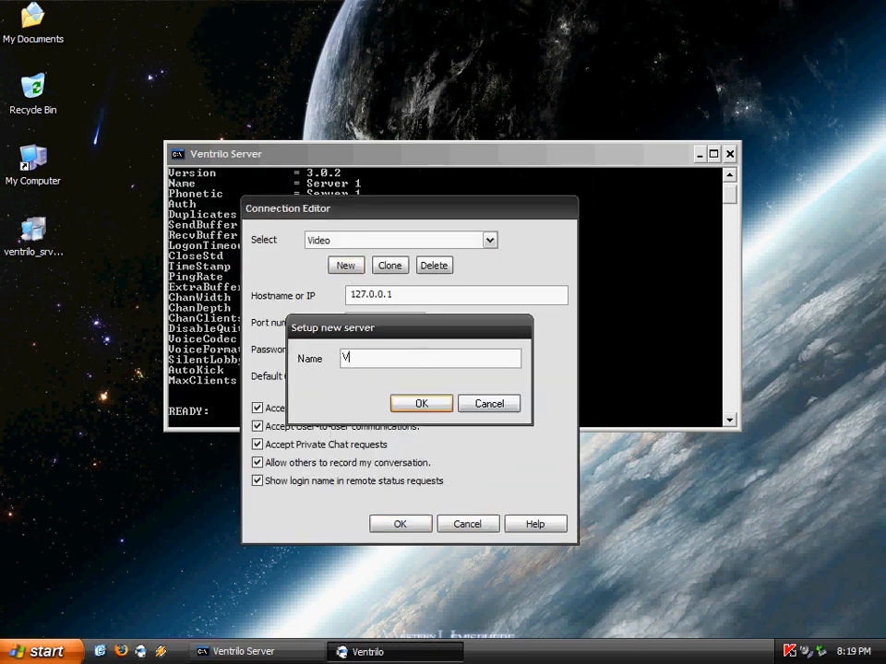
{"action": "left_click", "coordinate": [420, 403]}
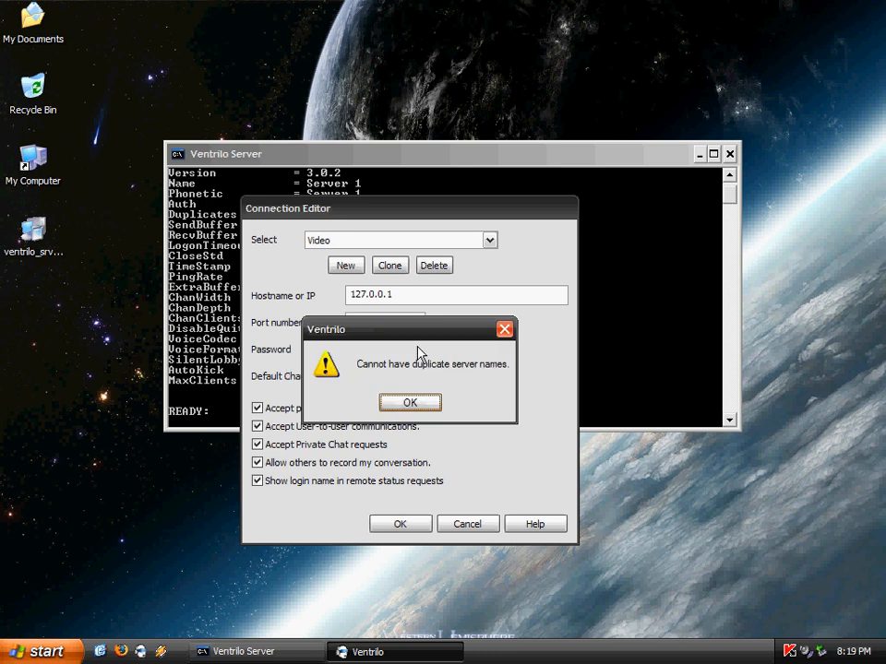
{"action": "left_click", "coordinate": [409, 402]}
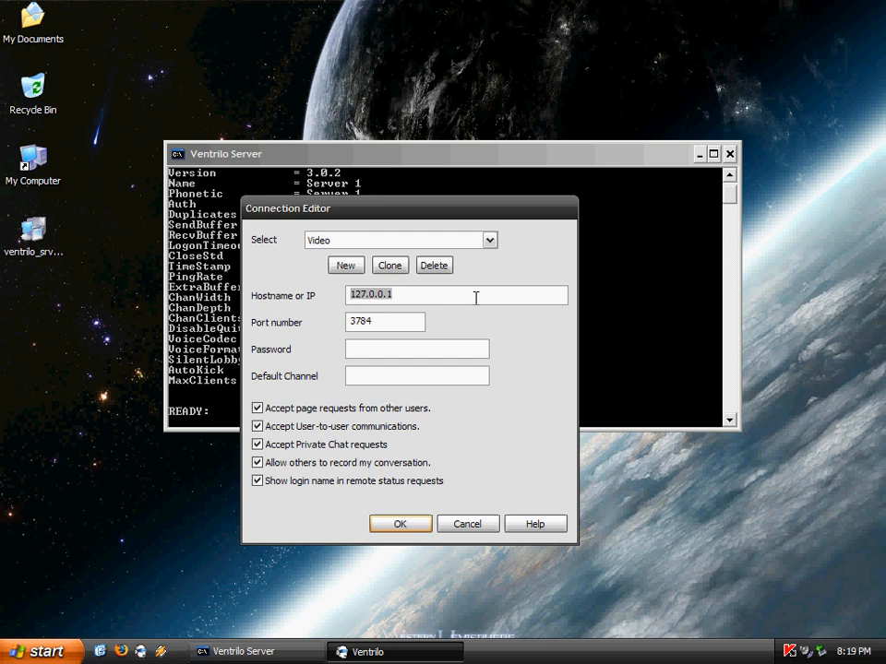
{"action": "mouse_move", "coordinate": [485, 332]}
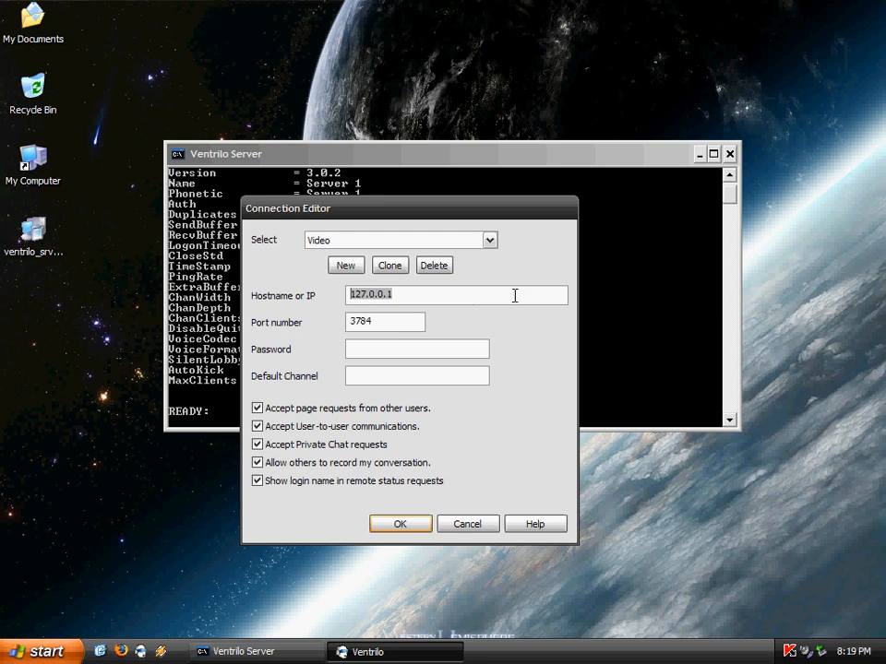
{"action": "mouse_move", "coordinate": [517, 296]}
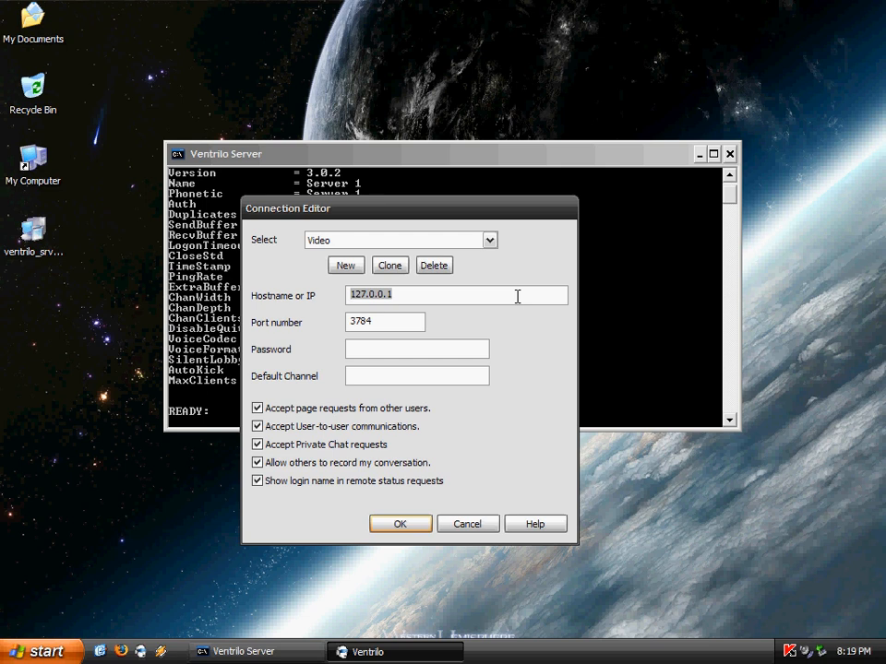
{"action": "mouse_move", "coordinate": [503, 343]}
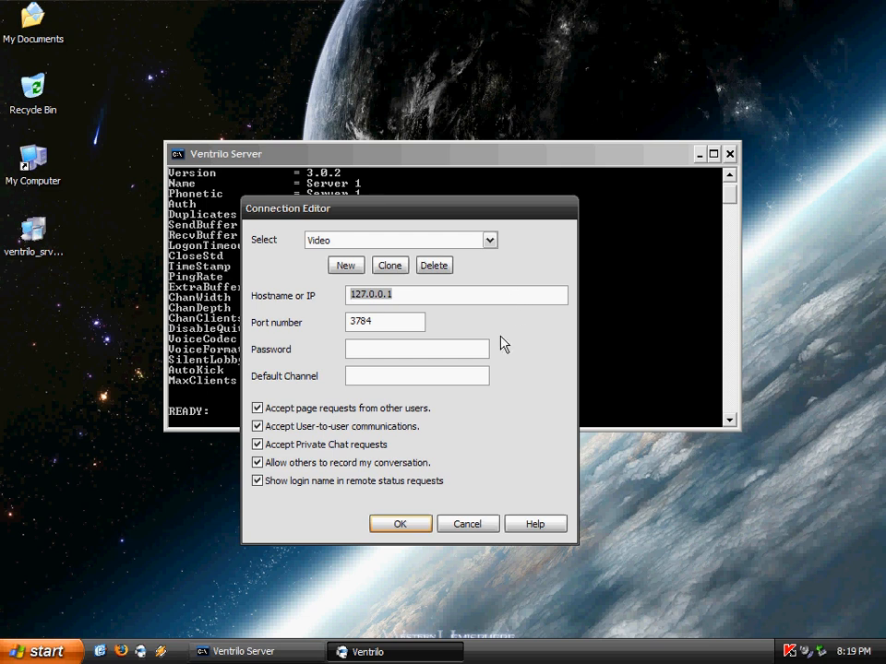
{"action": "mouse_move", "coordinate": [290, 322]}
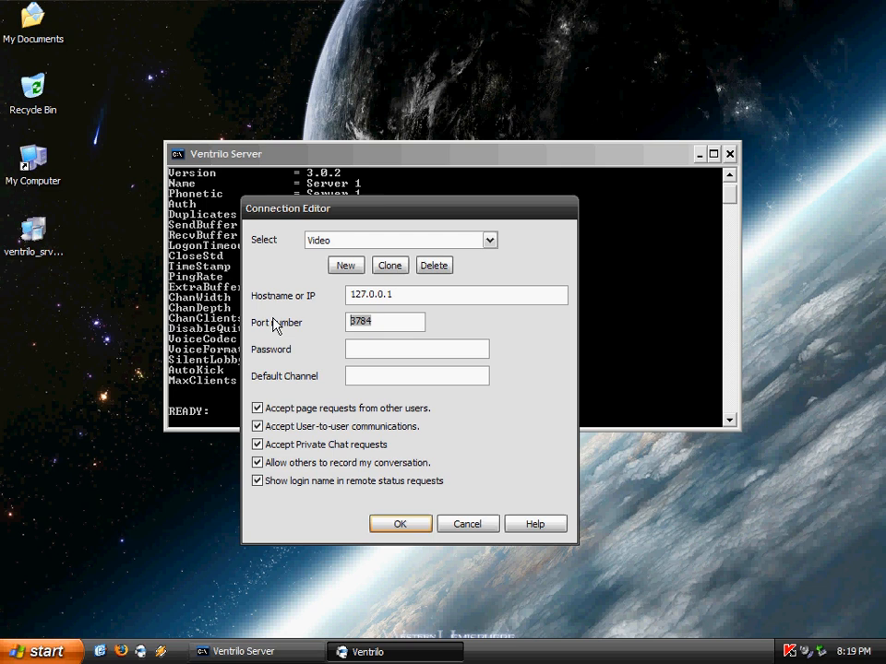
{"action": "left_click", "coordinate": [416, 349]}
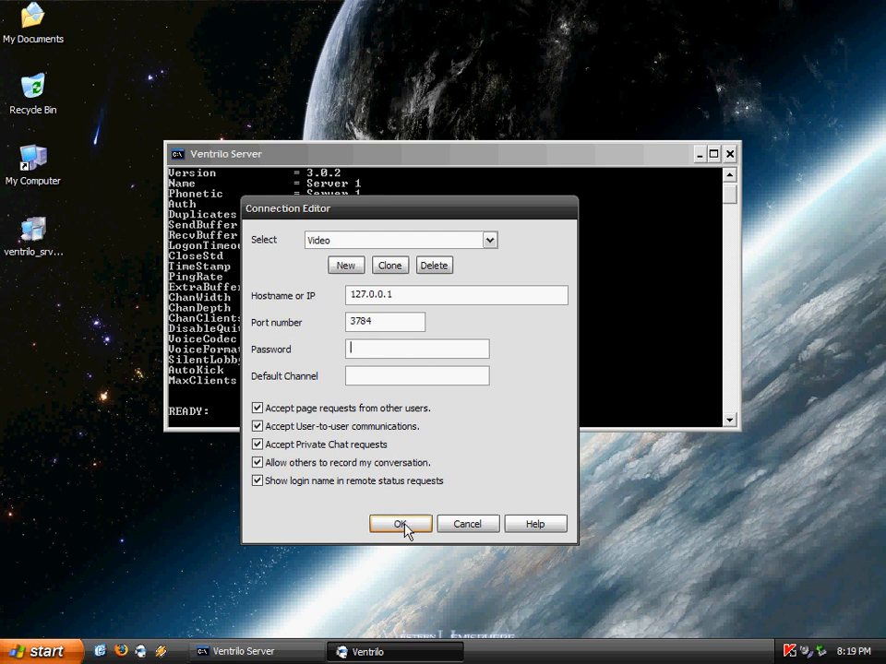
{"action": "left_click", "coordinate": [399, 523]}
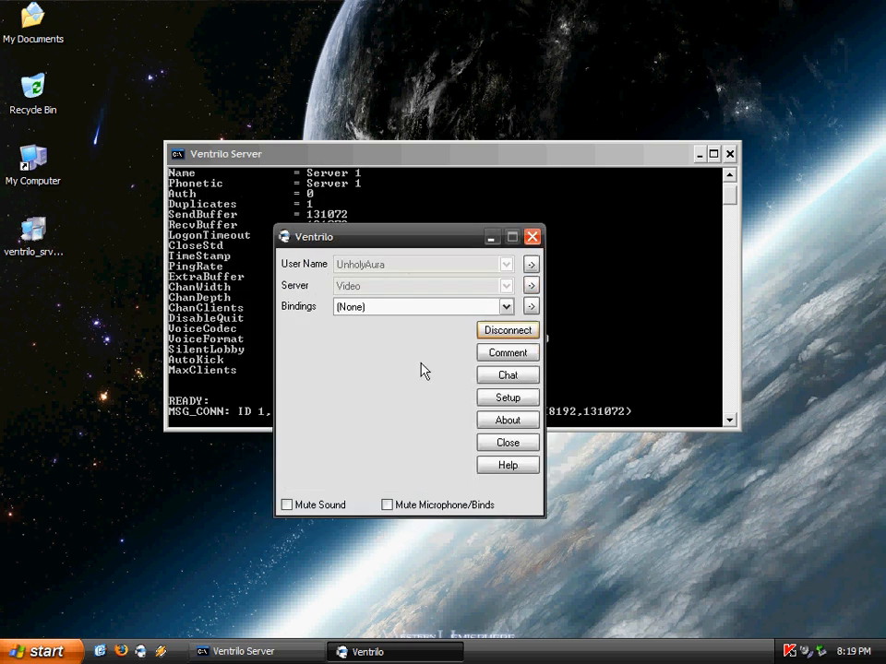
Step: Check the user's right-click options, then disconnect from the local server
{"action": "right_click", "coordinate": [326, 361]}
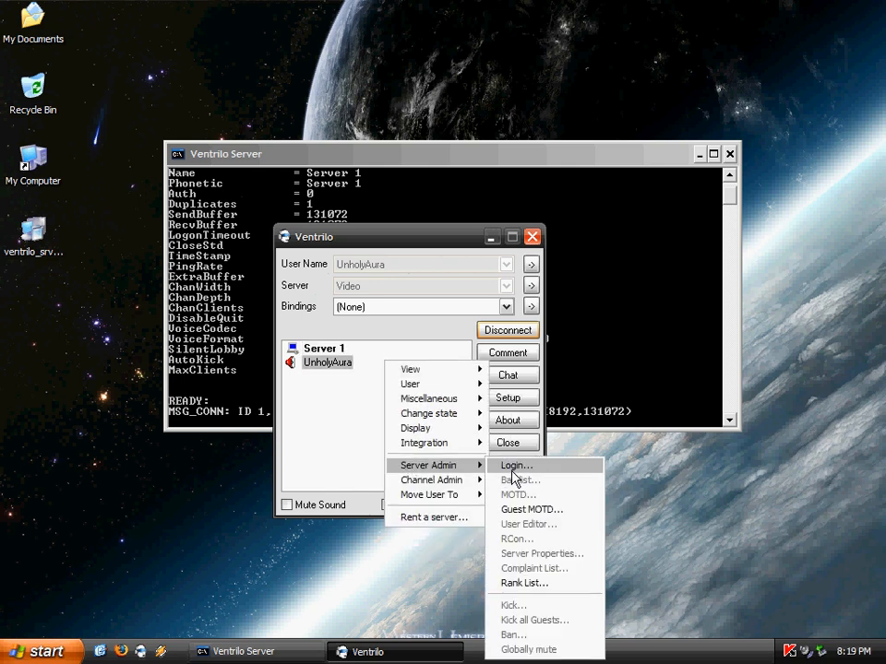
{"action": "left_click", "coordinate": [516, 473]}
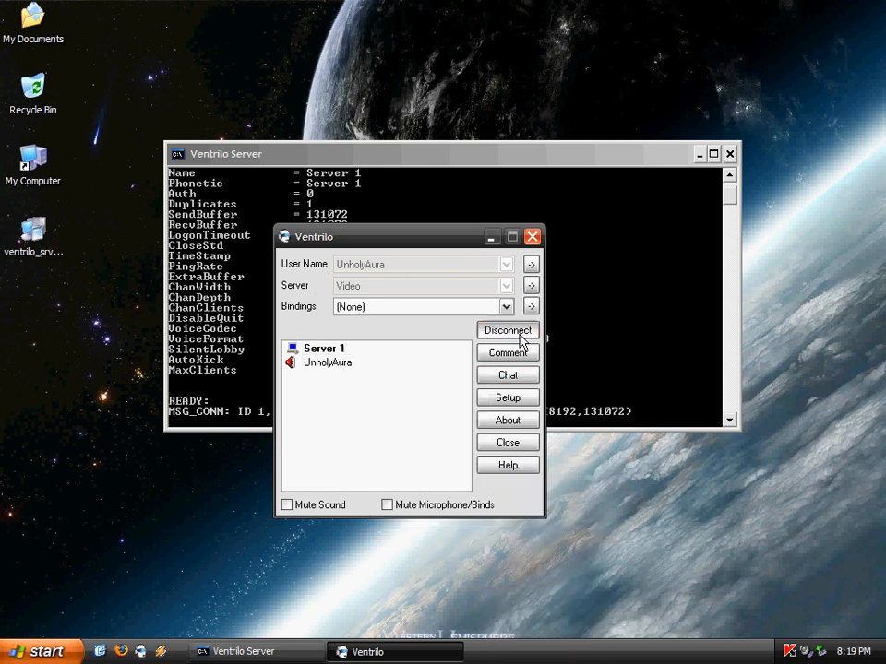
{"action": "left_click", "coordinate": [507, 330]}
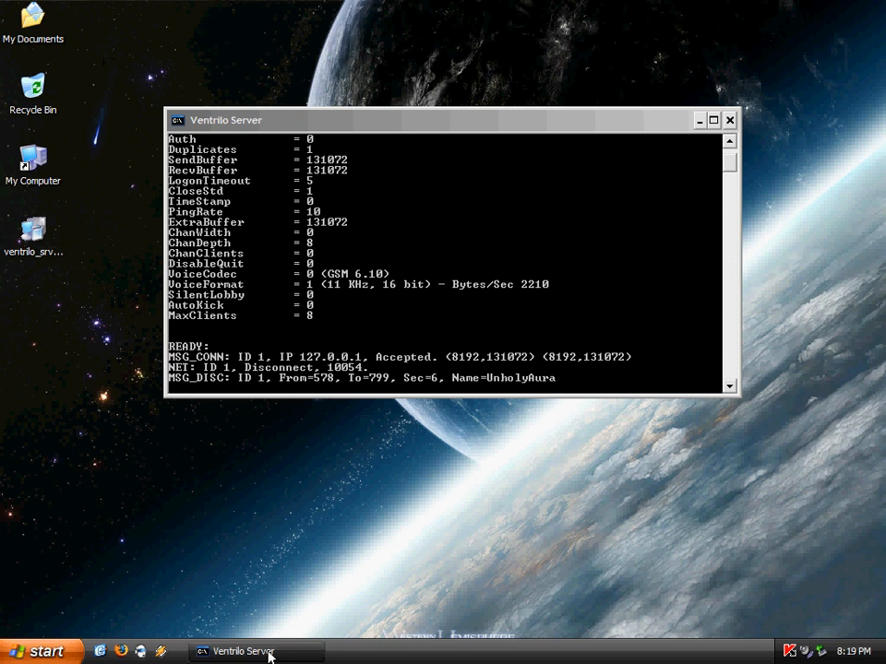
{"action": "mouse_move", "coordinate": [411, 483]}
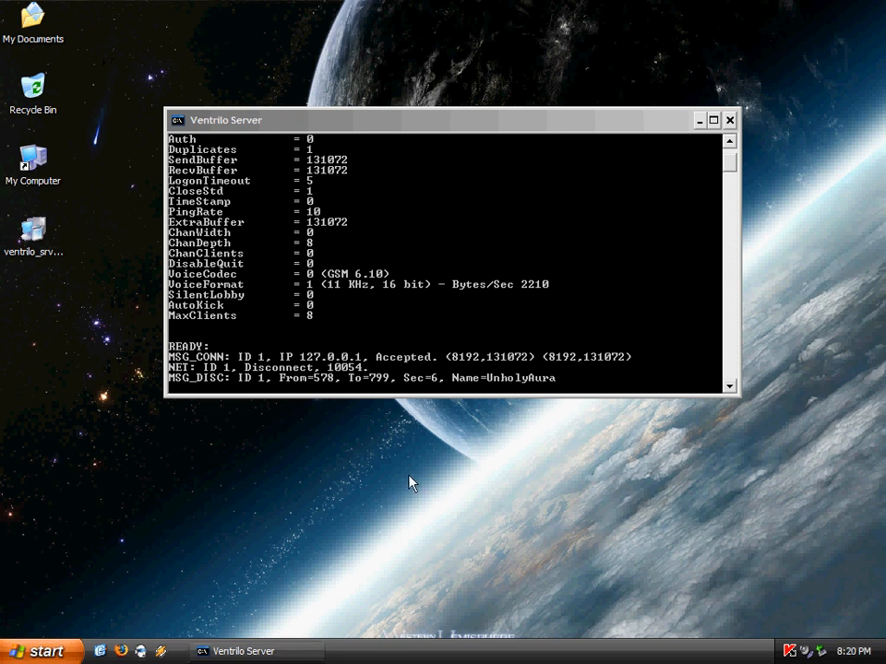
{"action": "mouse_move", "coordinate": [403, 513]}
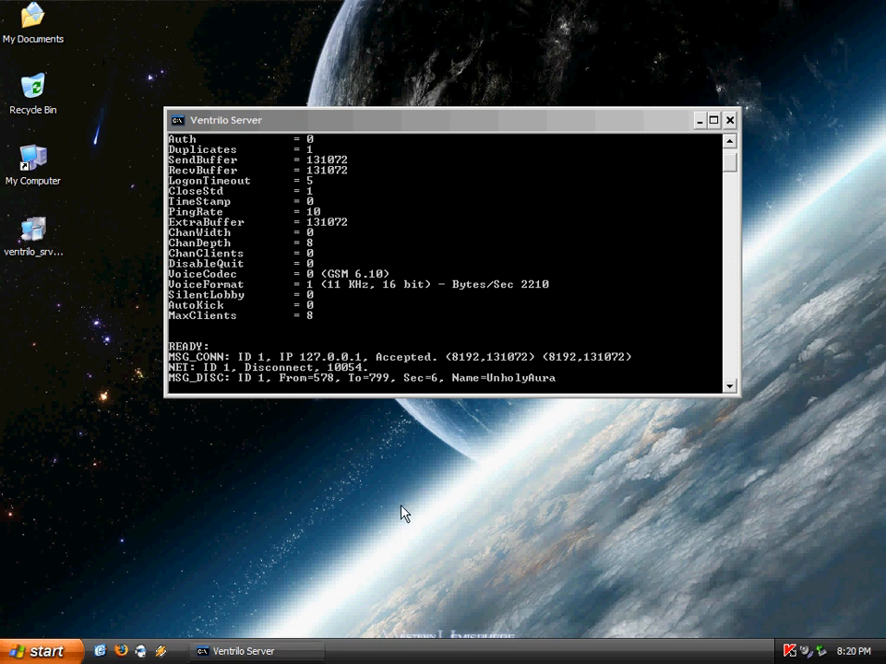
{"action": "mouse_move", "coordinate": [404, 518]}
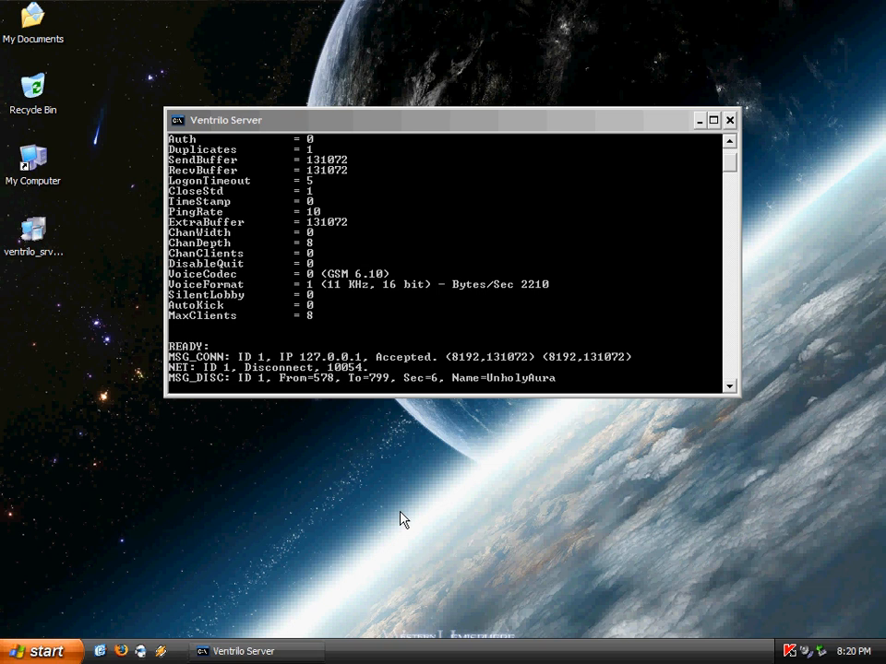